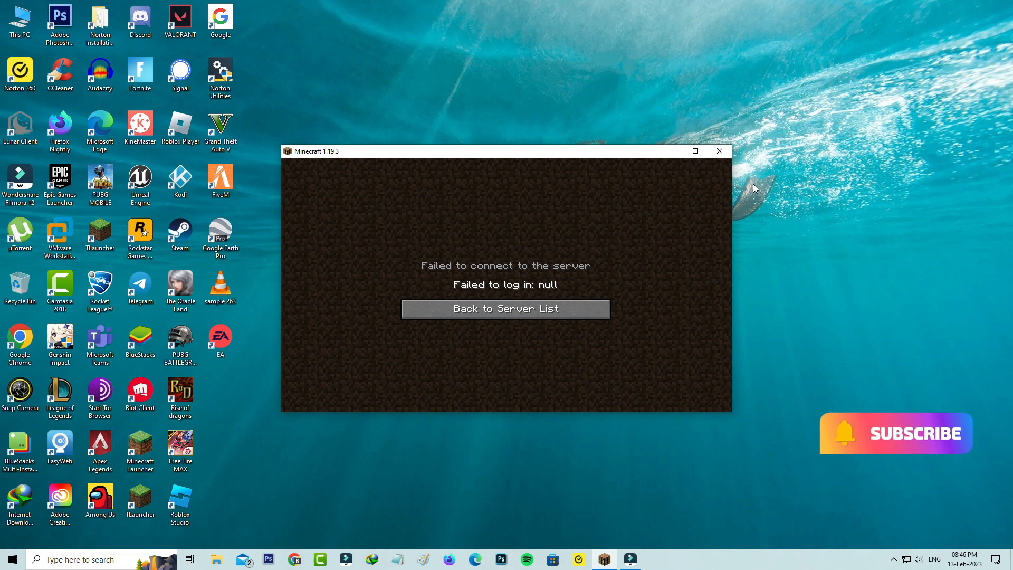
Close Minecraft after the 'Failed to log in: null' server error appears.
{"action": "left_click", "coordinate": [718, 151]}
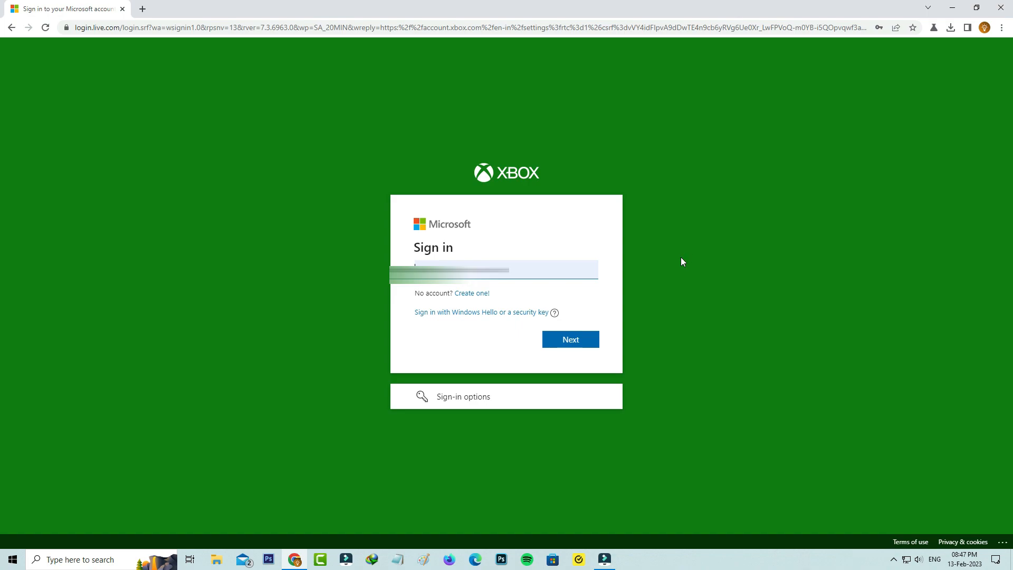
{"action": "mouse_move", "coordinate": [572, 339]}
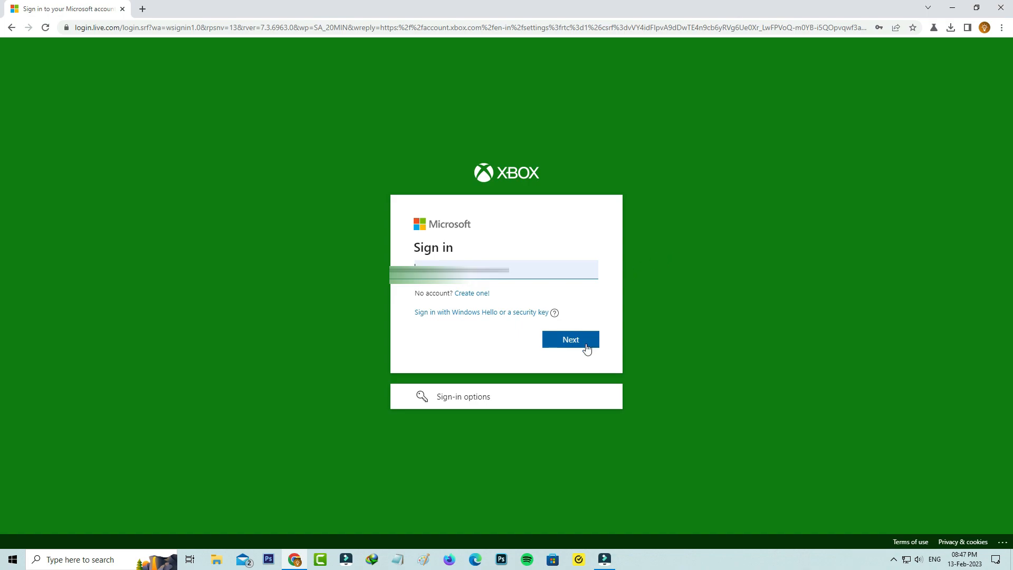
Sign in to the Microsoft account with the saved email and password.
{"action": "left_click", "coordinate": [570, 339]}
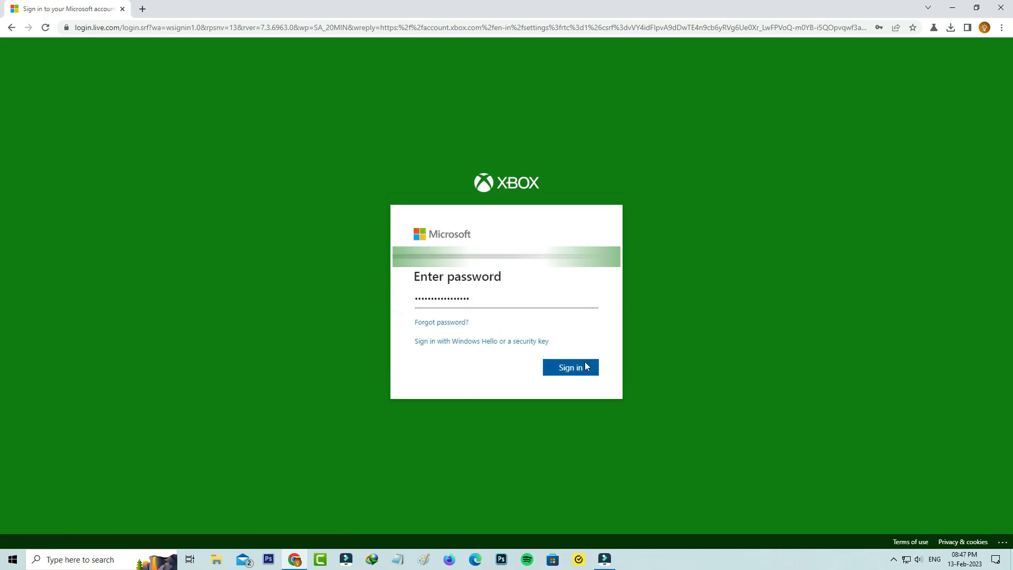
{"action": "left_click", "coordinate": [569, 368]}
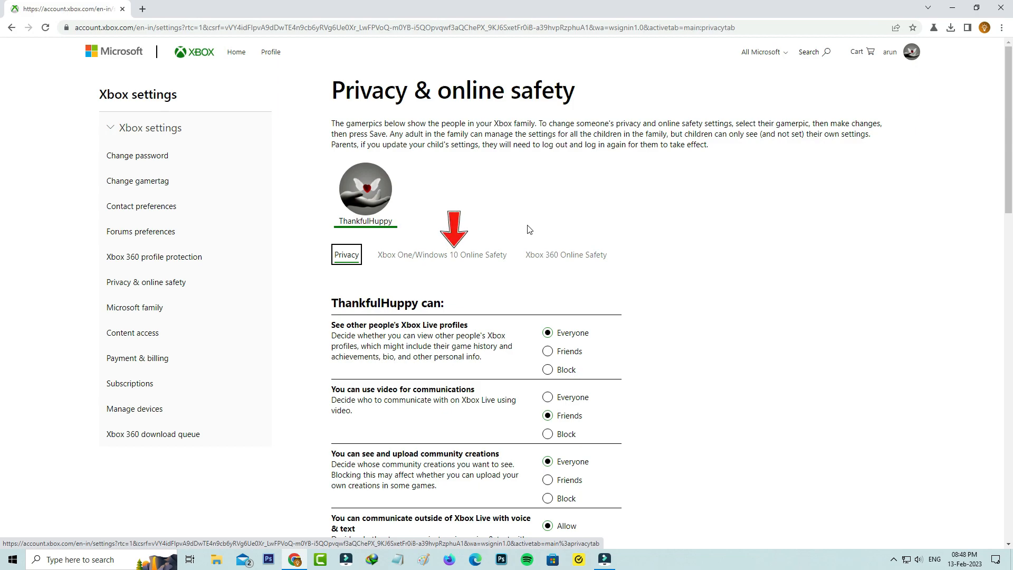
Set the Xbox One/Windows 10 online safety permissions to Allow and submit the changes.
{"action": "left_click", "coordinate": [442, 255]}
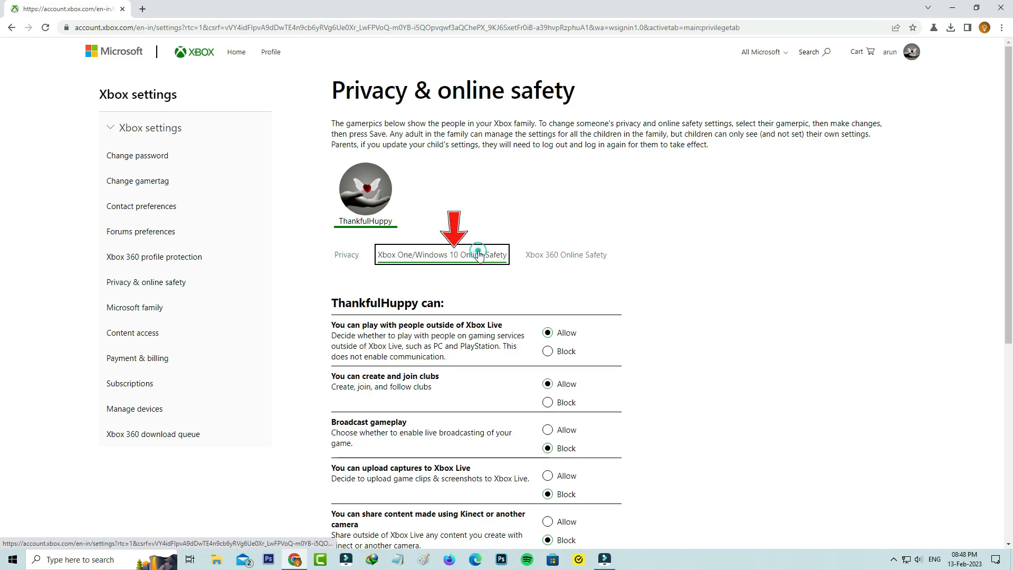
{"action": "scroll", "scroll_direction": "down", "scroll_amount": 3}
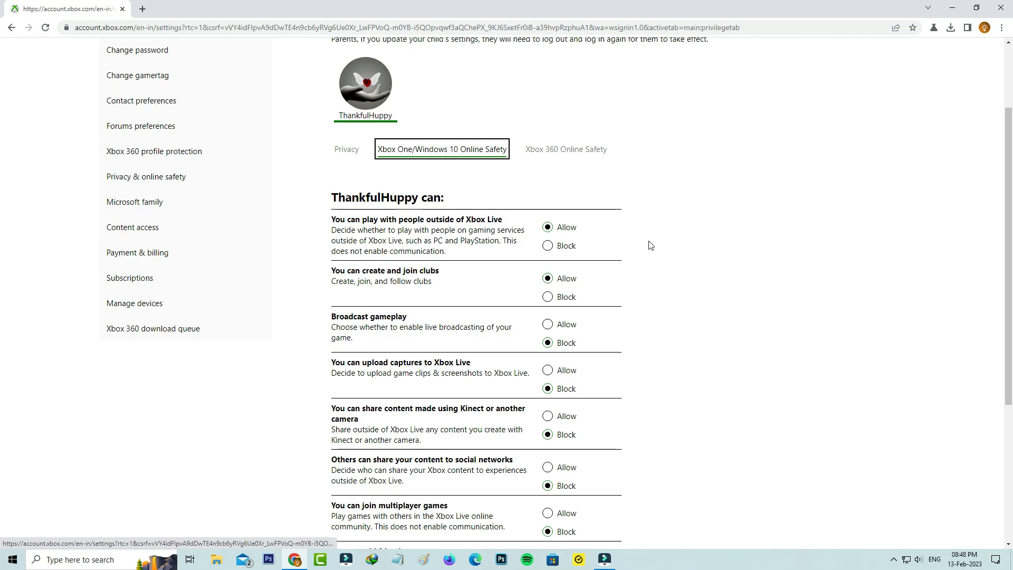
{"action": "left_click", "coordinate": [548, 370]}
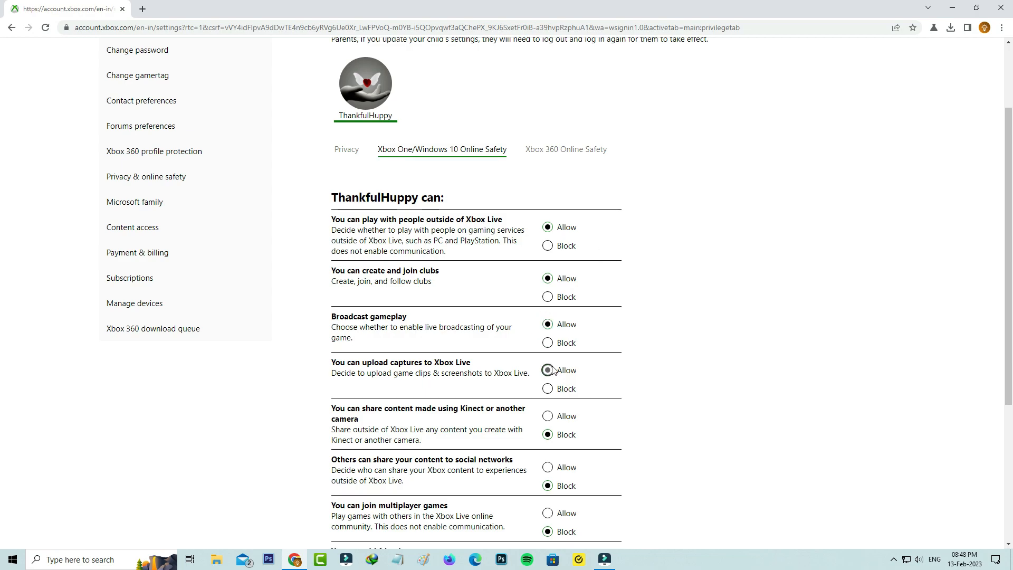
{"action": "scroll", "scroll_direction": "down", "scroll_amount": 3}
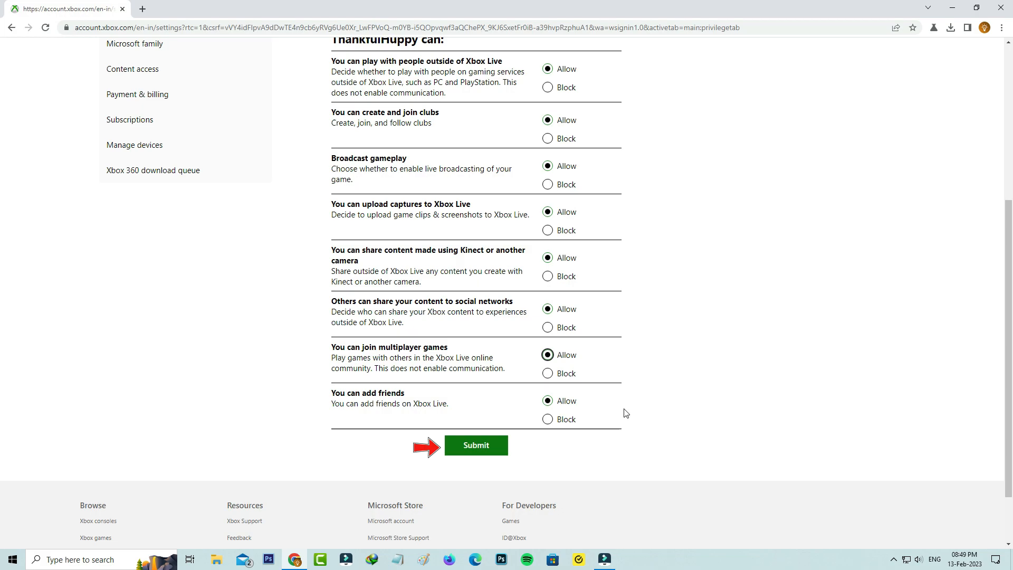
{"action": "left_click", "coordinate": [476, 444]}
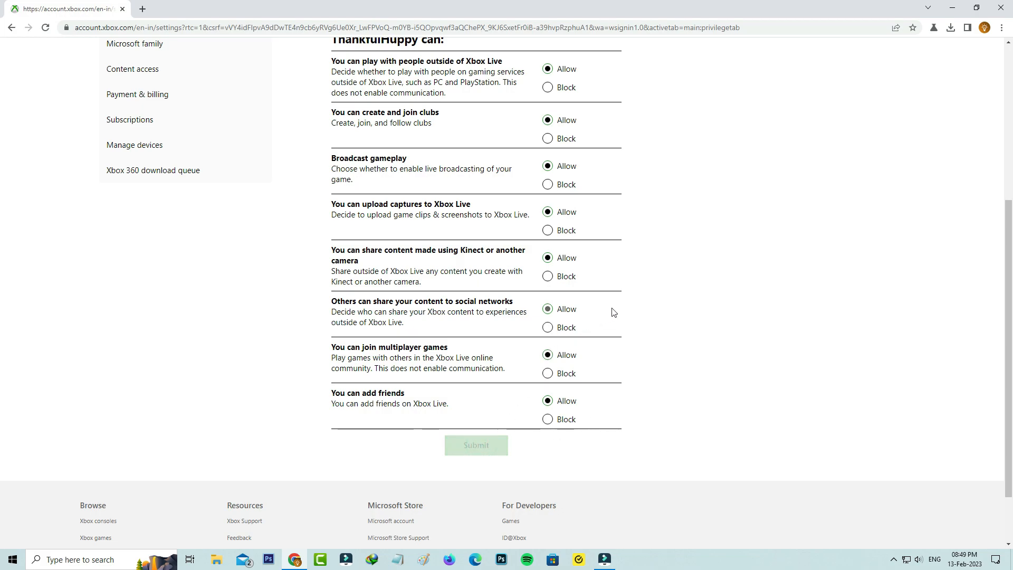
{"action": "type", "text": "https://account.microsoft.com/profile"}
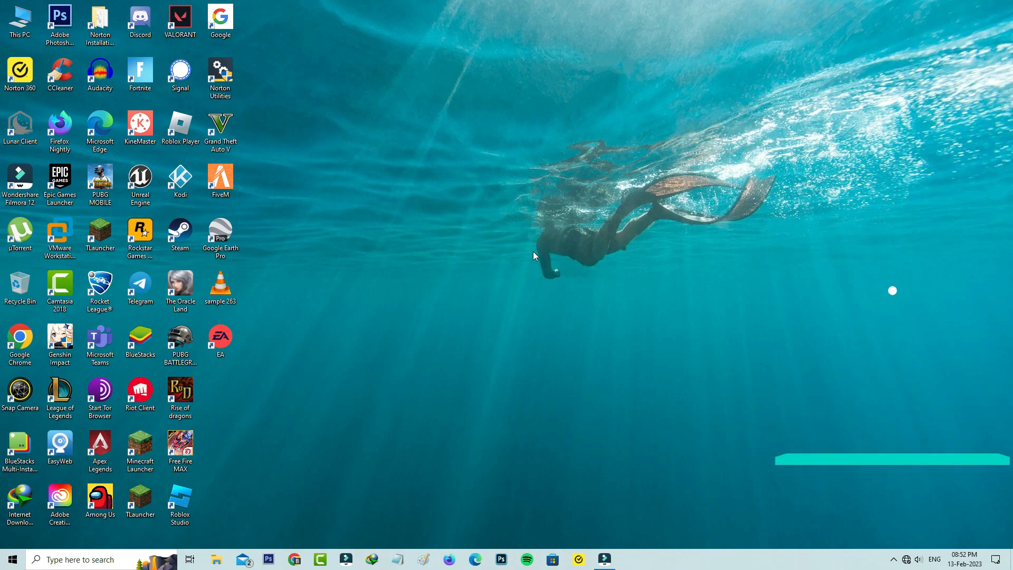
Locate the Microsoft Studios Minecraft Launcher entry in Settings > Apps.
{"action": "type", "text": "se"}
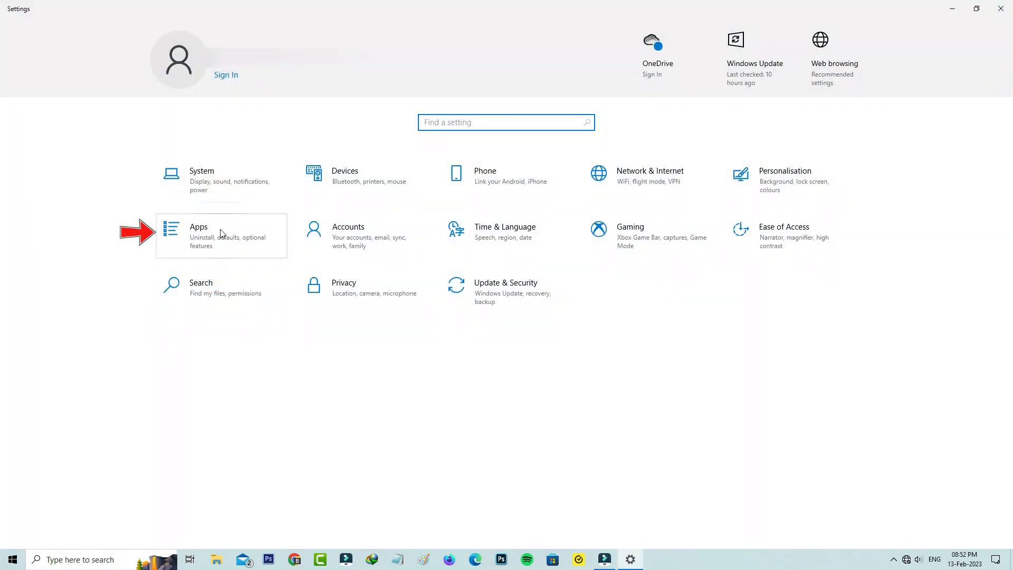
{"action": "left_click", "coordinate": [198, 231]}
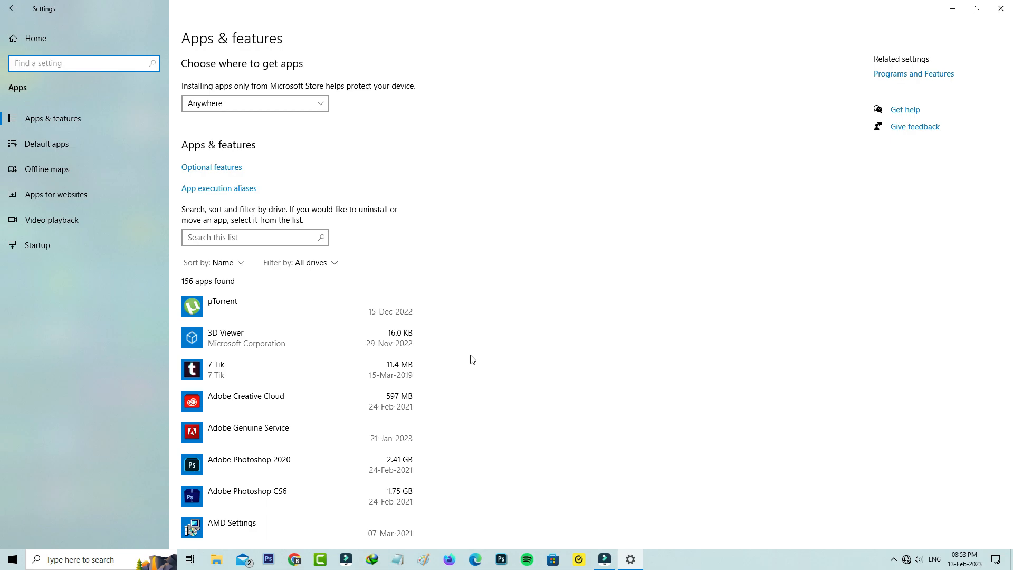
{"action": "scroll", "scroll_direction": "down", "scroll_amount": 3}
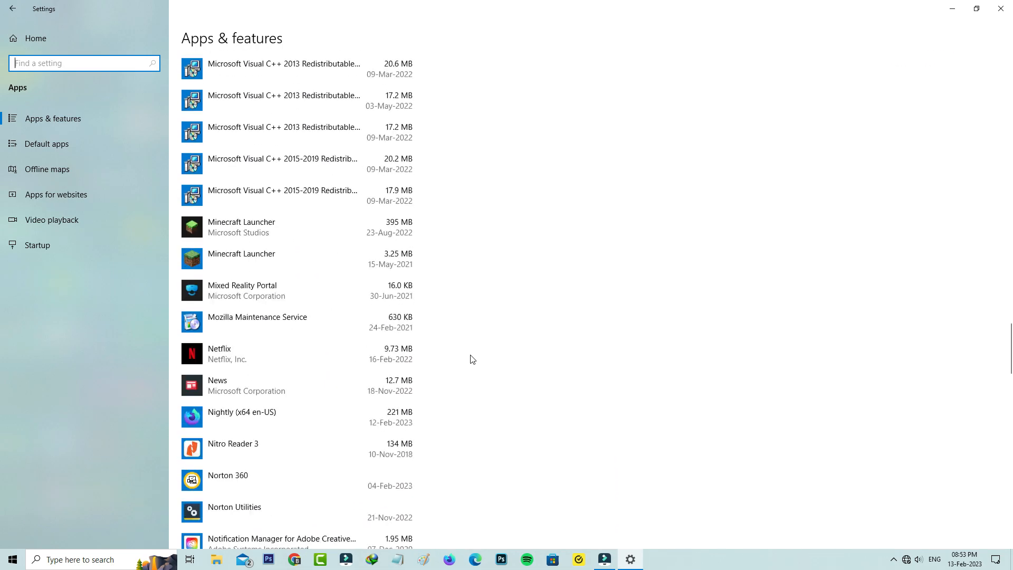
{"action": "left_click", "coordinate": [240, 226]}
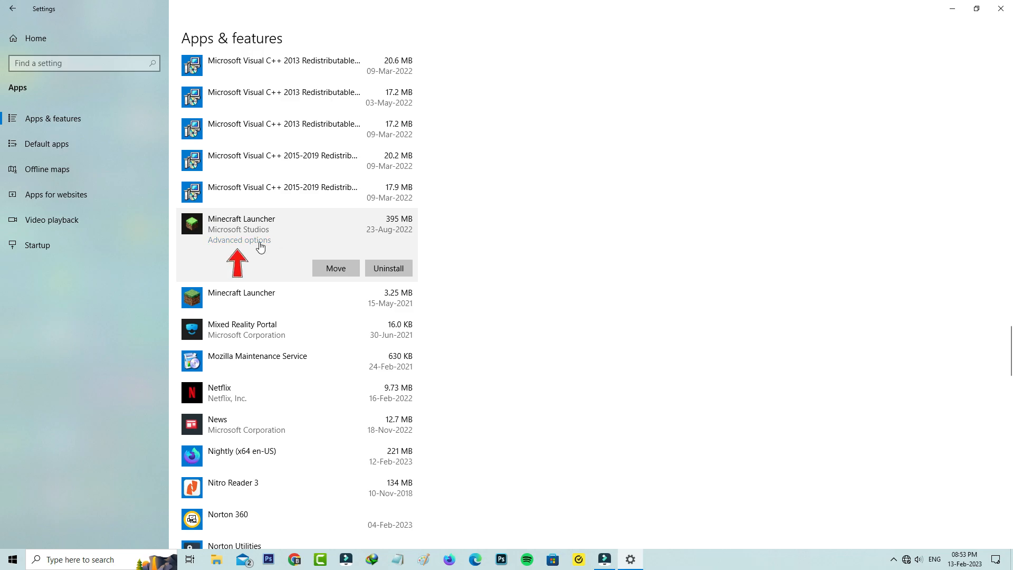
Reset the Minecraft Launcher app from its Advanced options.
{"action": "left_click", "coordinate": [238, 239]}
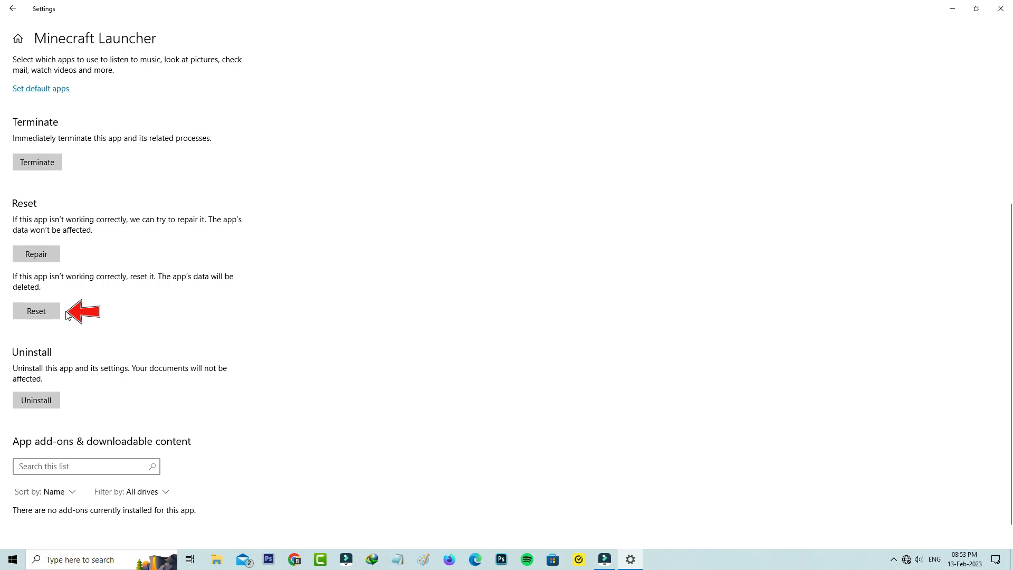
{"action": "left_click", "coordinate": [36, 310]}
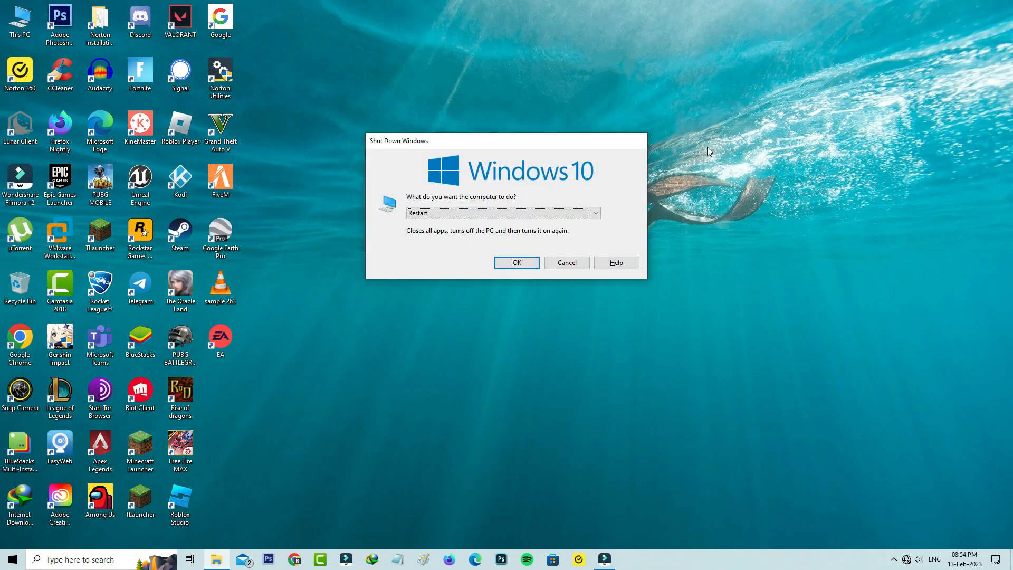
Confirm restarting the PC from the Shut Down Windows dialog.
{"action": "left_click", "coordinate": [516, 263]}
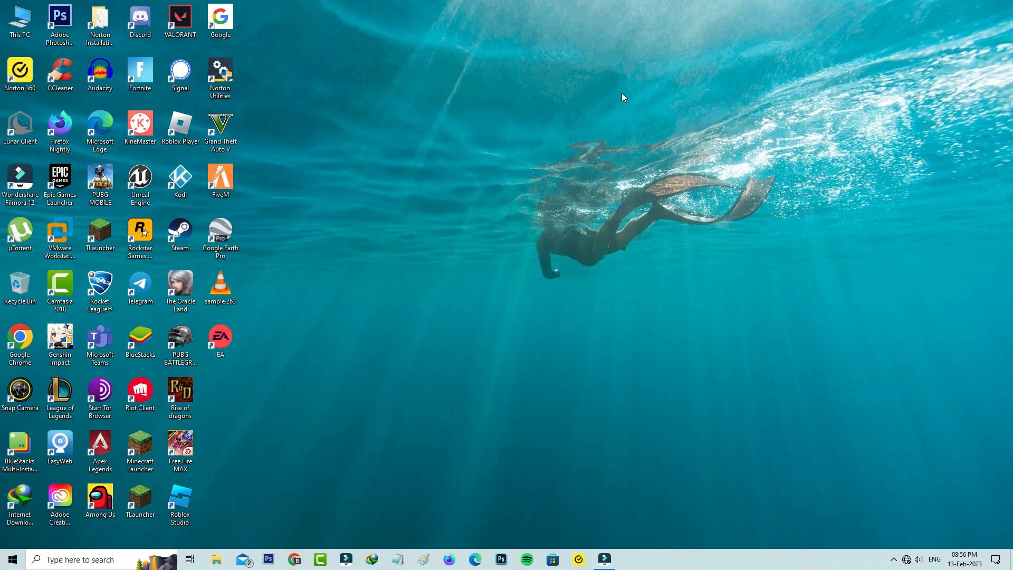
{"action": "mouse_move", "coordinate": [139, 442]}
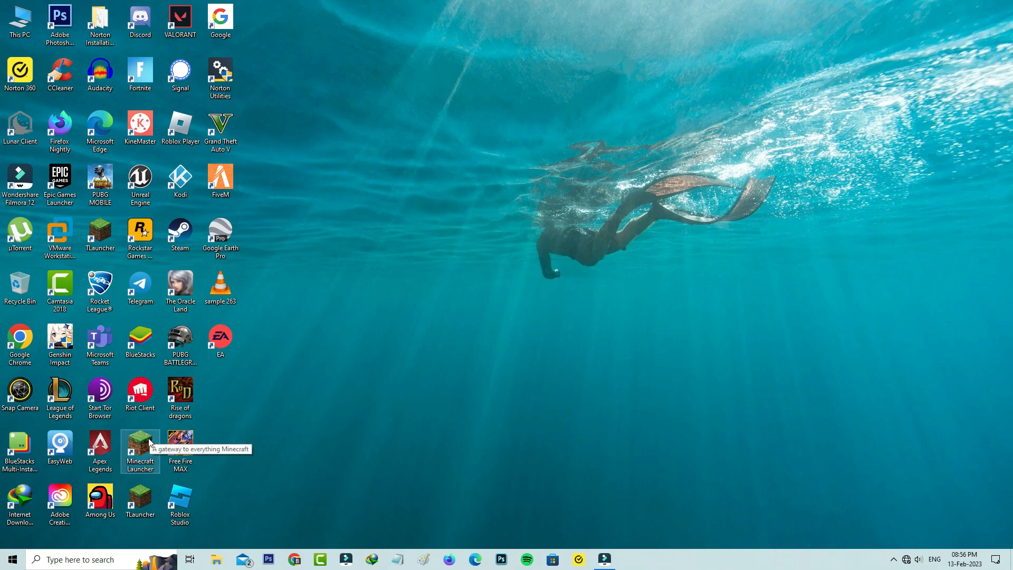
Launch Minecraft Launcher from its desktop shortcut after the restart.
{"action": "double_click", "coordinate": [139, 450]}
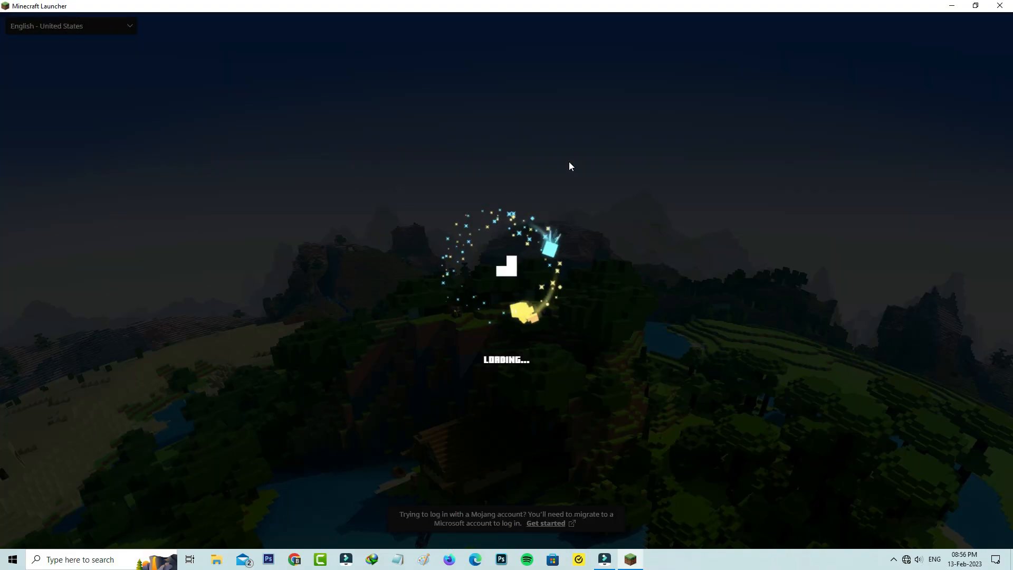